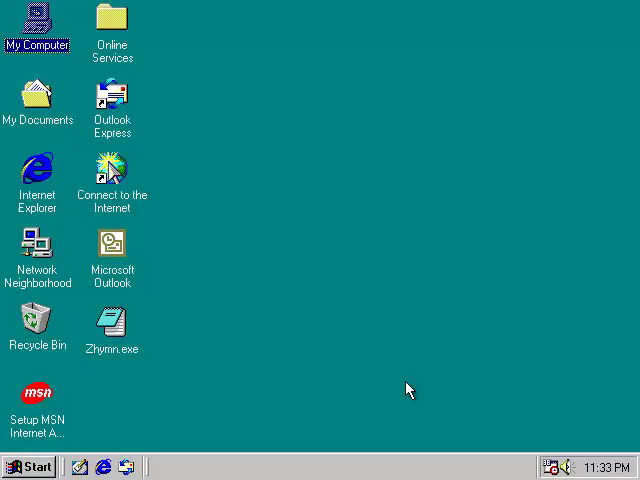
mouse_move(295, 295)
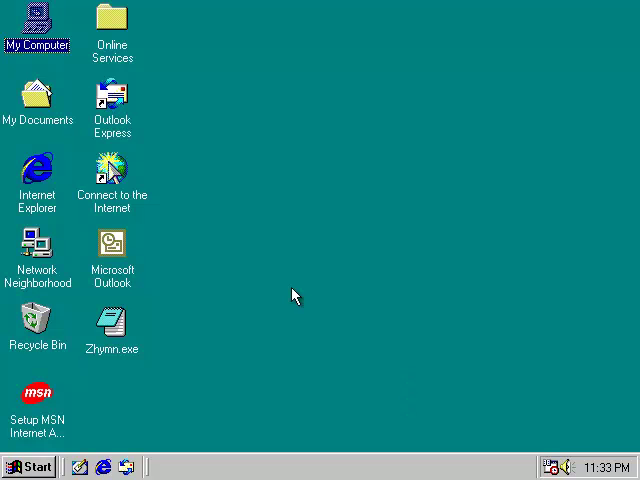
mouse_move(122, 328)
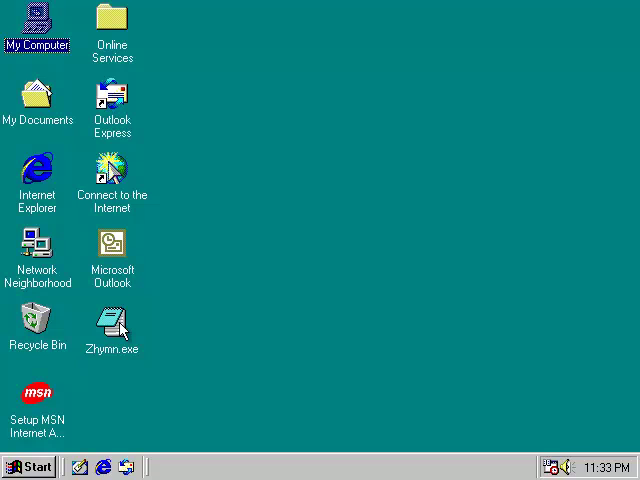
Step: Launch Zhymn.exe, glance at its Edit menu, then set the month to January
double_click(113, 325)
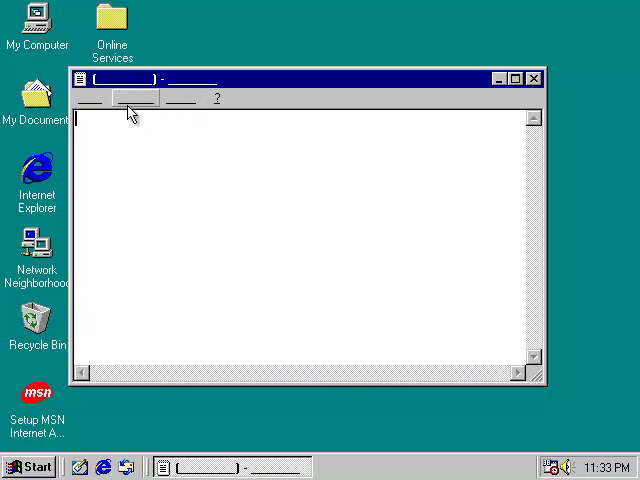
left_click(133, 99)
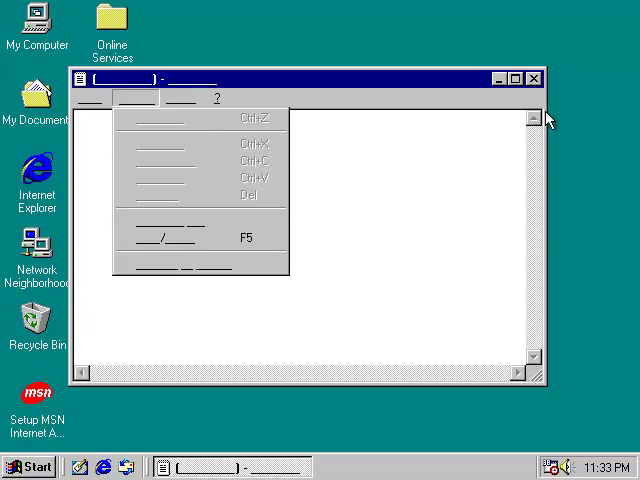
left_click(533, 78)
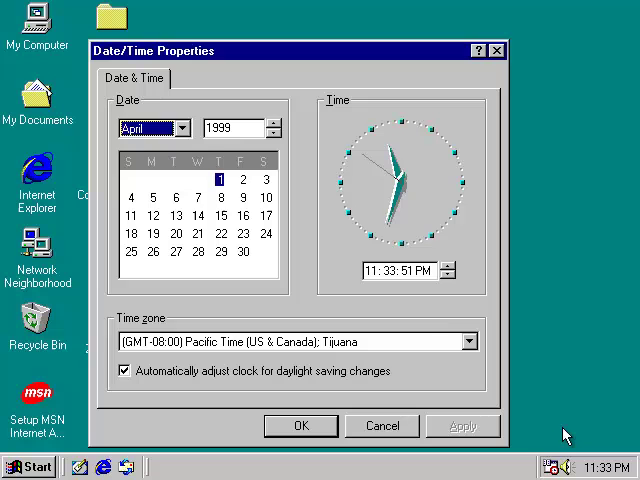
left_click(183, 128)
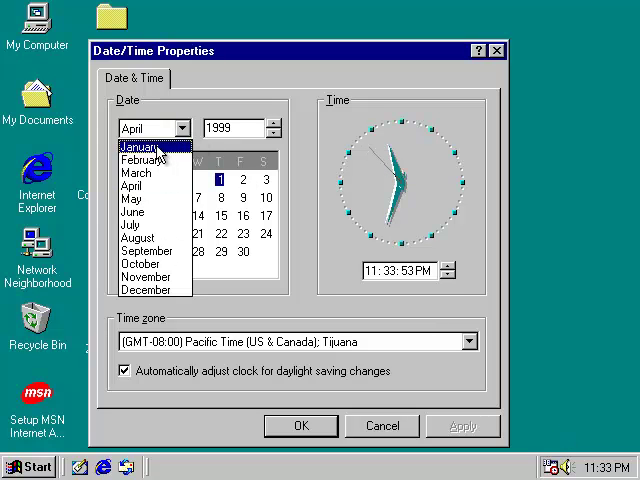
left_click(131, 145)
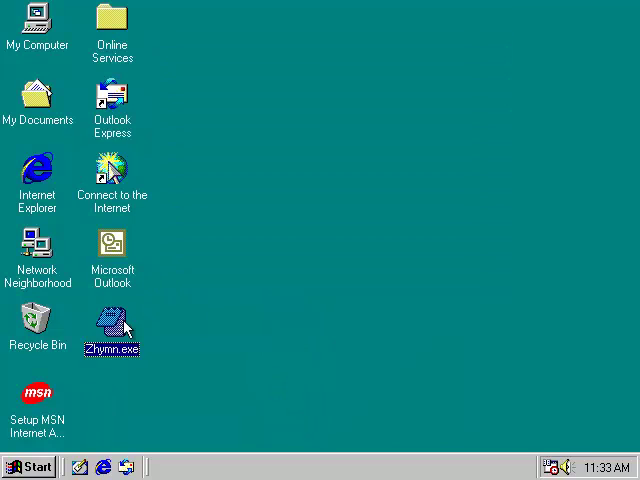
Step: Relaunch Zhymn.exe under the January date and close the Explorer illegal-operation error
double_click(112, 325)
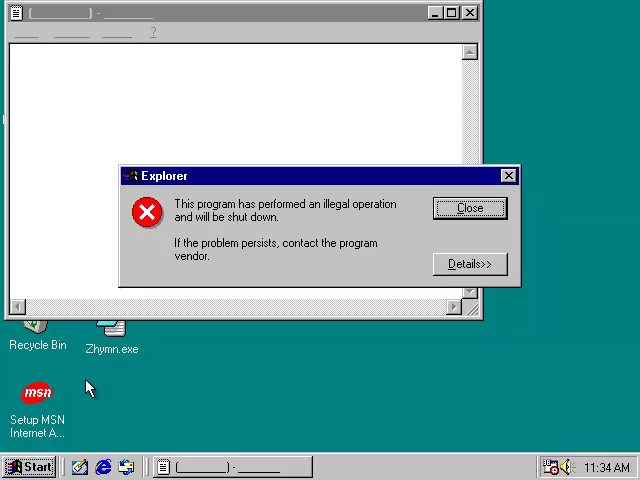
left_click(469, 208)
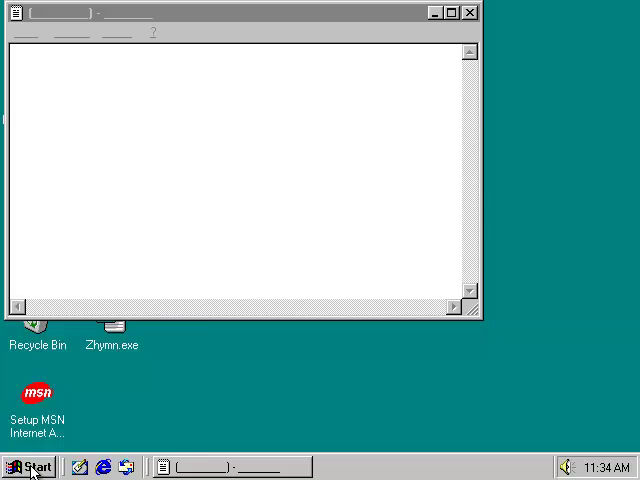
Step: Run regedit, then close both the Zhymn.exe window and Registry Editor
left_click(30, 466)
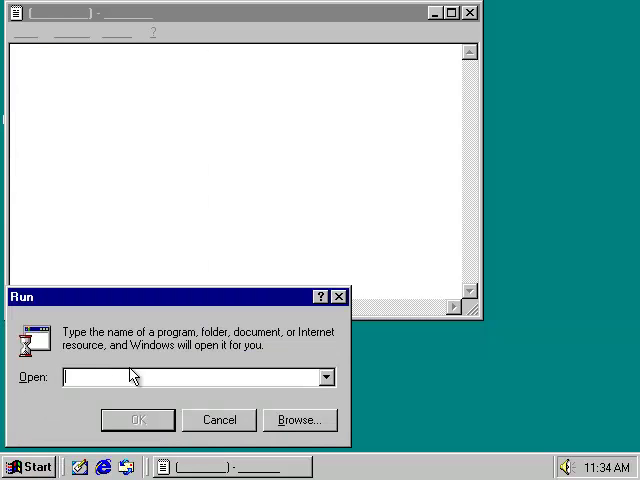
type("regedit")
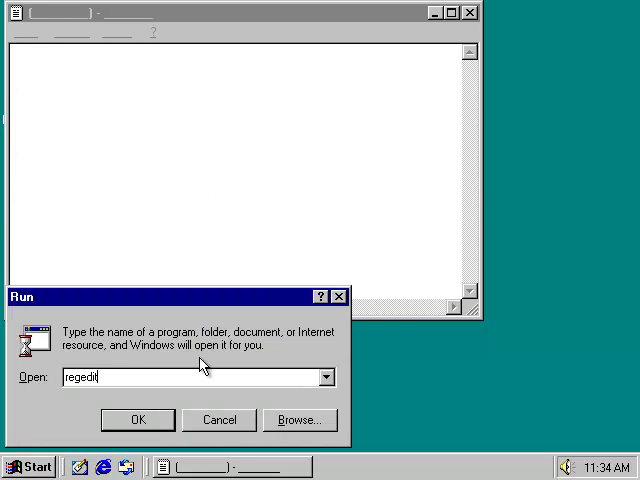
left_click(138, 419)
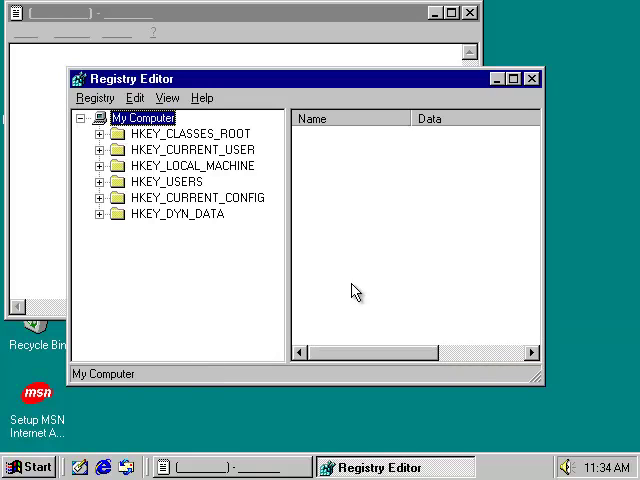
mouse_move(318, 233)
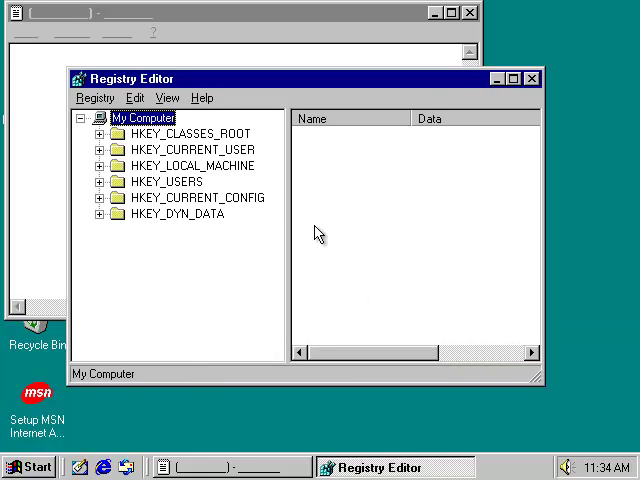
mouse_move(418, 91)
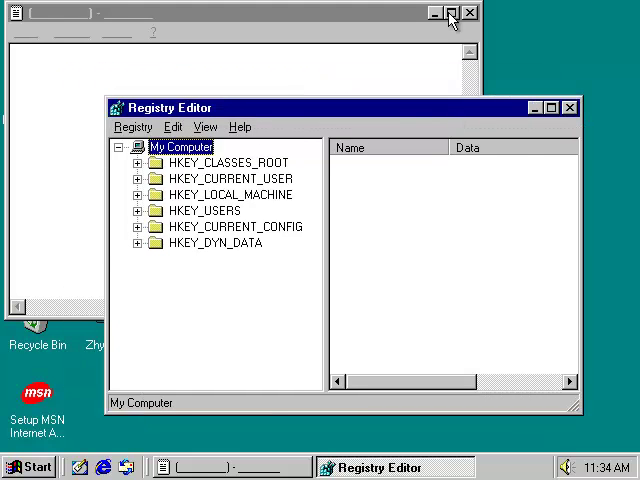
left_click(449, 13)
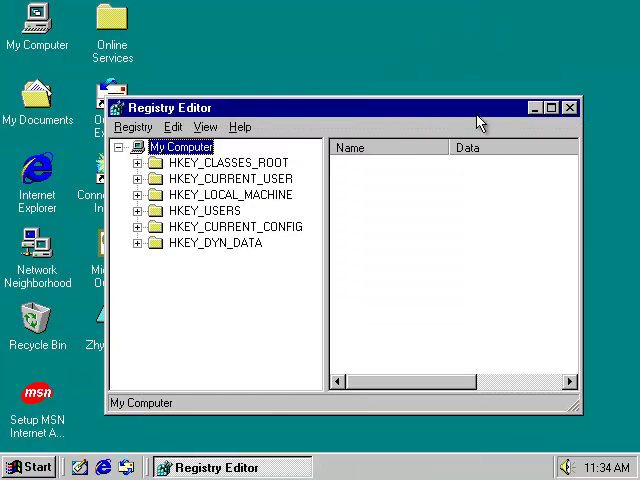
mouse_move(570, 108)
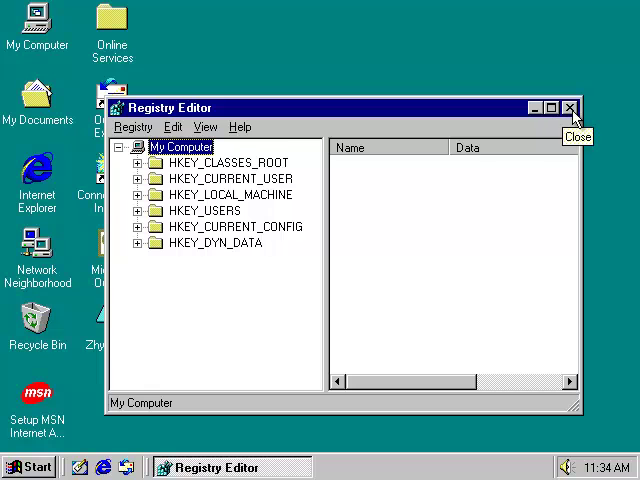
left_click(571, 107)
type("c")
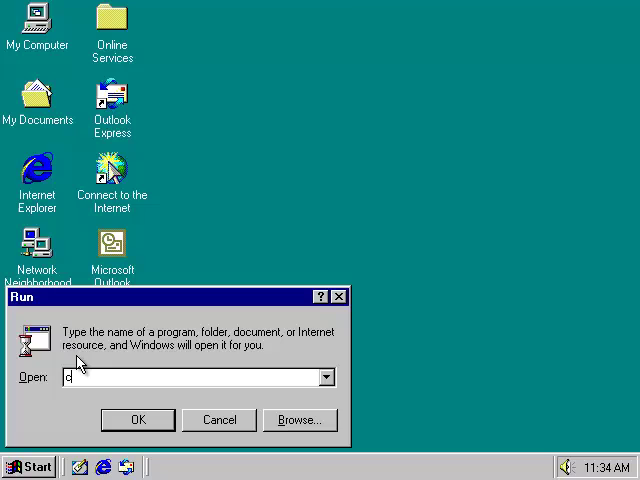
left_click(137, 419)
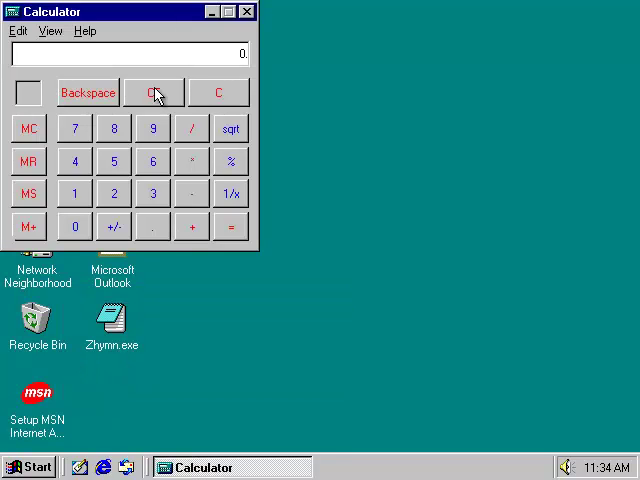
mouse_move(330, 190)
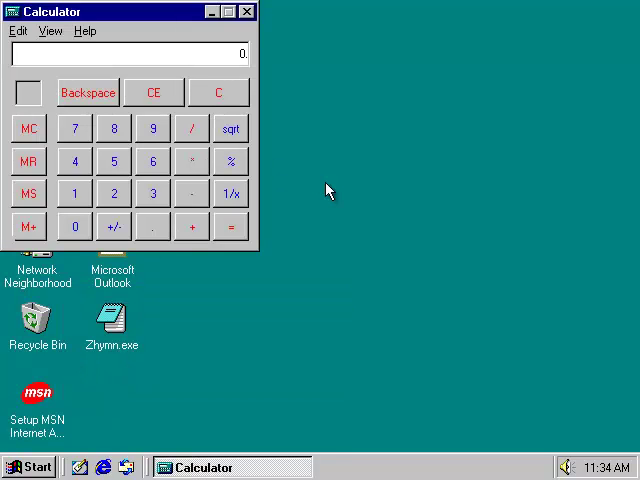
mouse_move(250, 222)
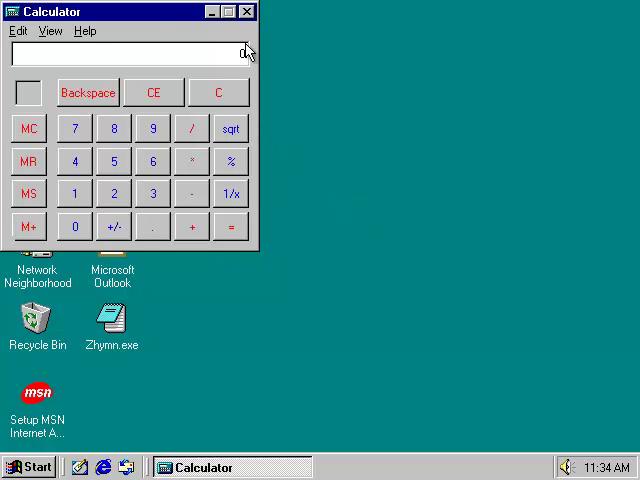
left_click(247, 11)
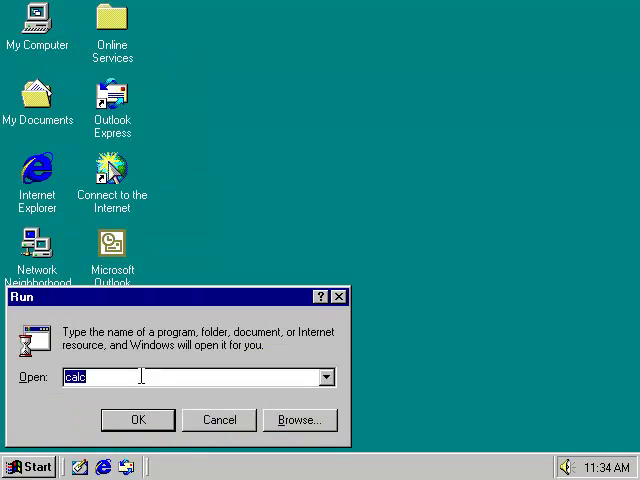
Step: Launch Registry Editor again and start another Run prompt
left_click(137, 419)
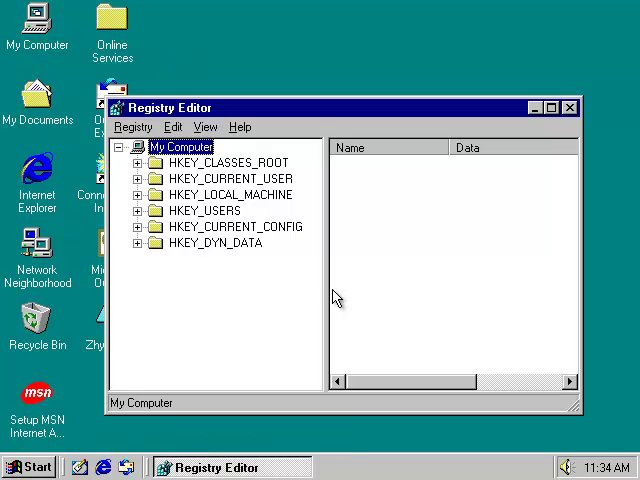
mouse_move(421, 251)
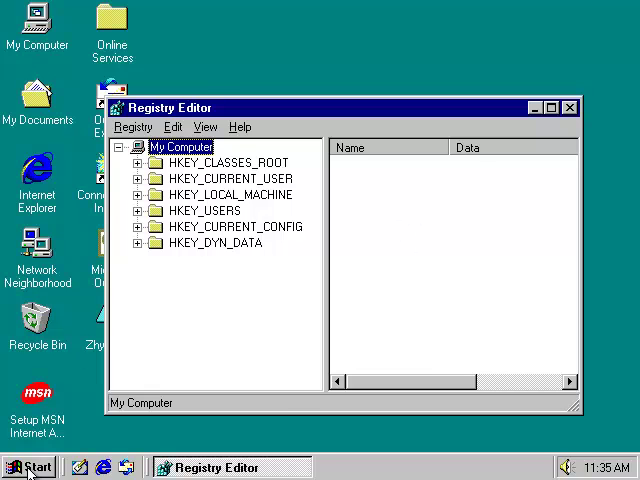
left_click(240, 127)
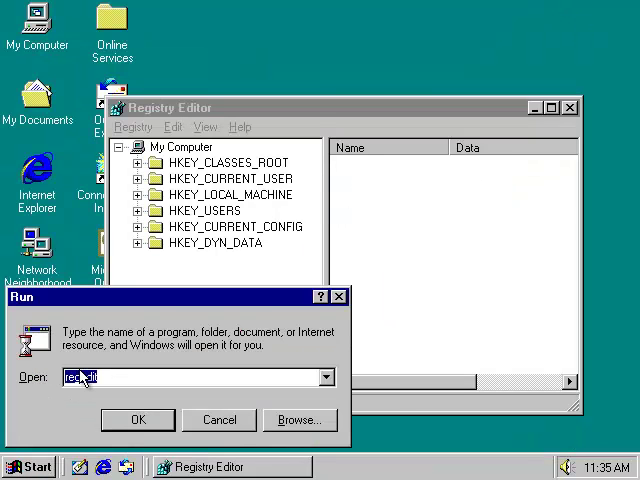
Step: Start Calculator from the Run prompt and close Registry Editor
left_click(138, 419)
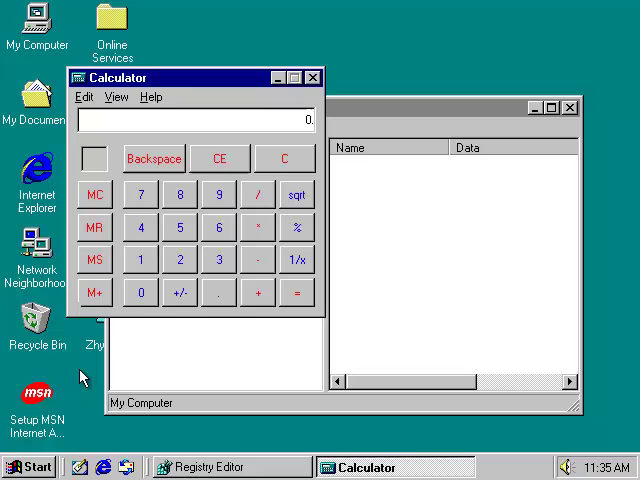
mouse_move(575, 140)
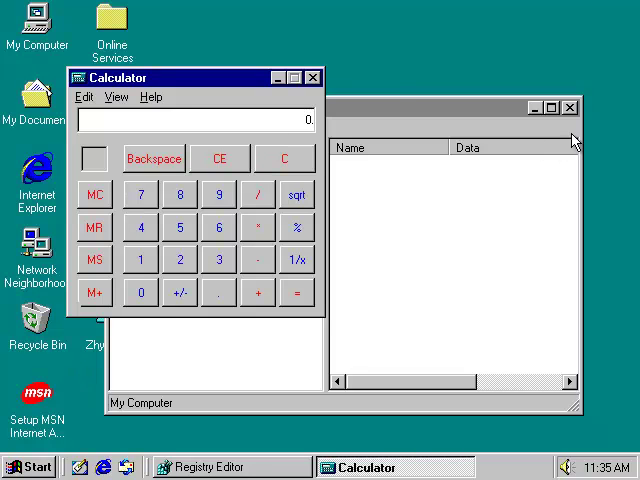
mouse_move(570, 108)
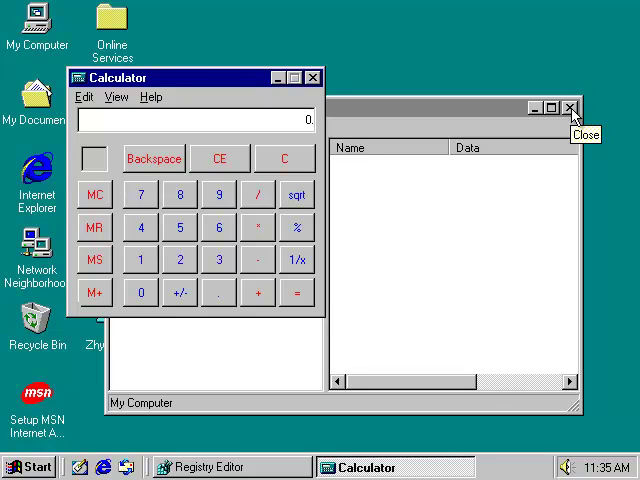
left_click(571, 108)
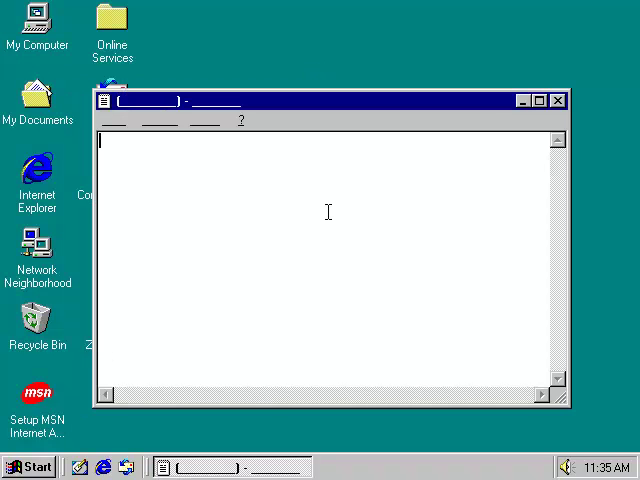
mouse_move(385, 48)
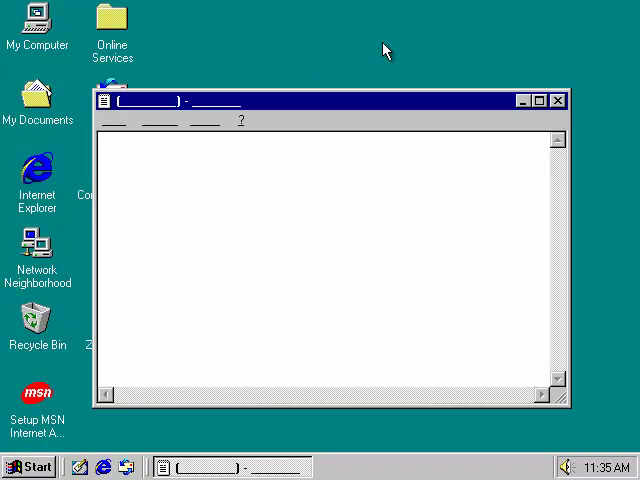